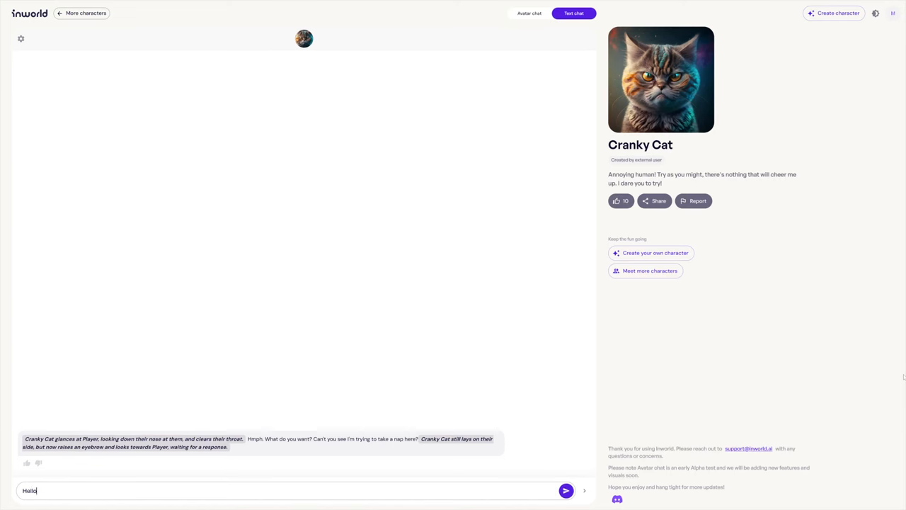
Show the inworld-ai/inworld-web-sdk GitHub repository alongside the terminal with node, npm, yarn and git versions.
click(566, 490)
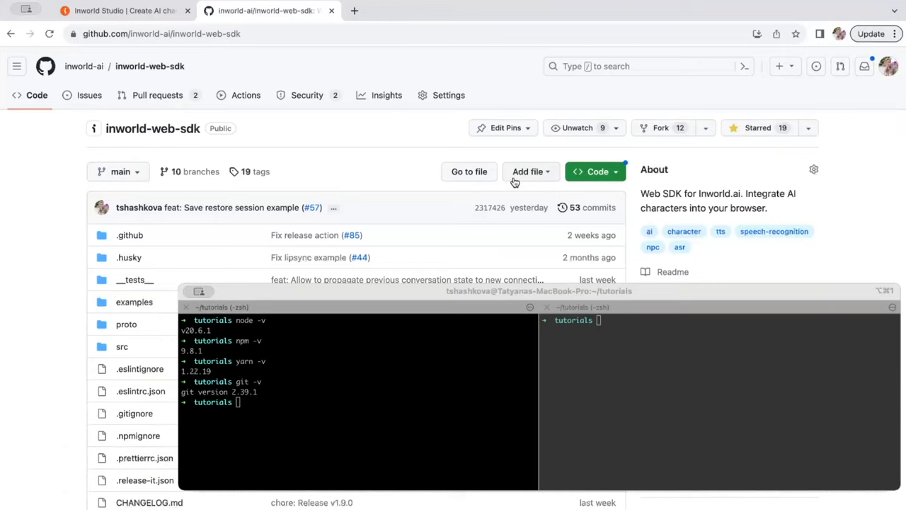
Clone inworld-web-sdk from its GitHub URL and list the examples folder (README.md, chat, generate_token).
click(595, 171)
text(git clone https://github.com/inworld-ai/inworld-web-sdk.git)
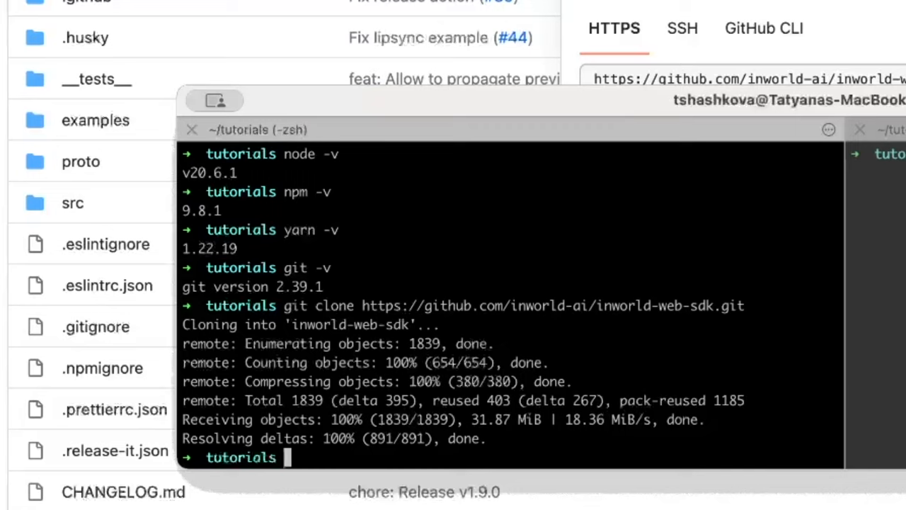
text(cd e)
text(ls)
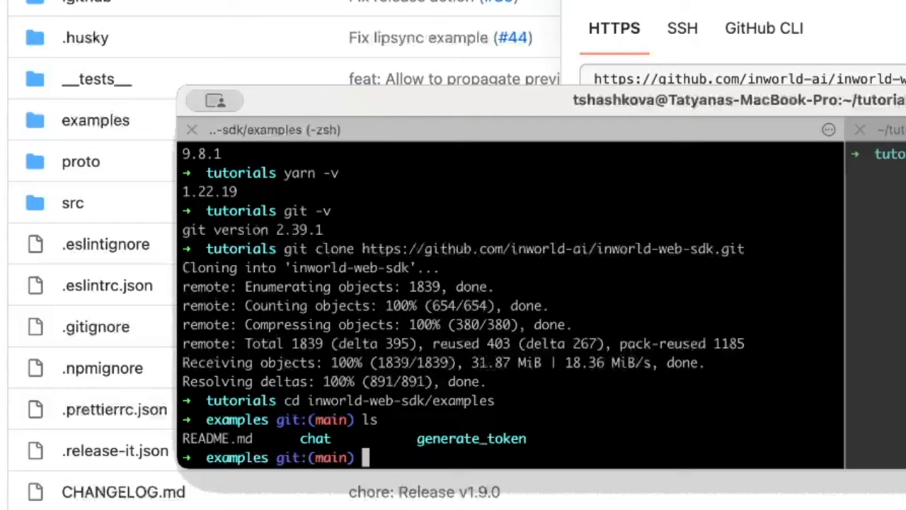
Move into generate_token and install its dependencies with yarn install.
text(cd generate_token)
text(yarn)
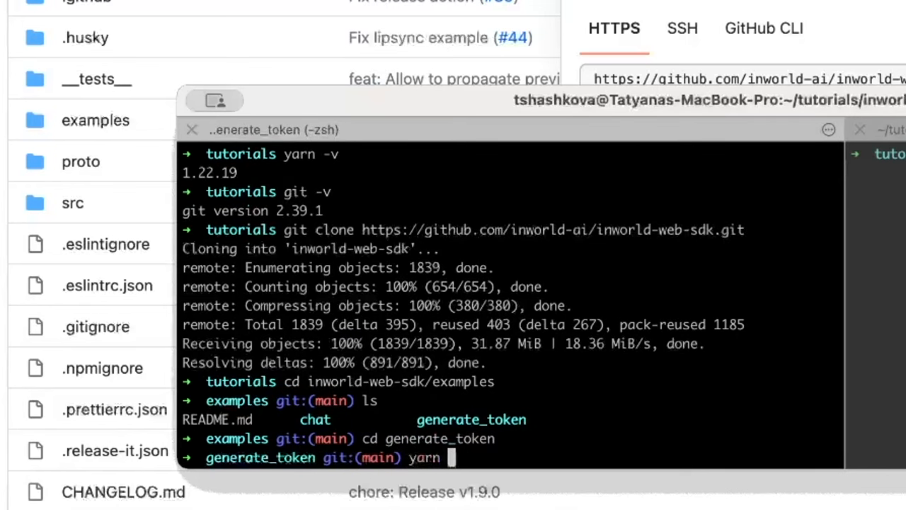
text(install)
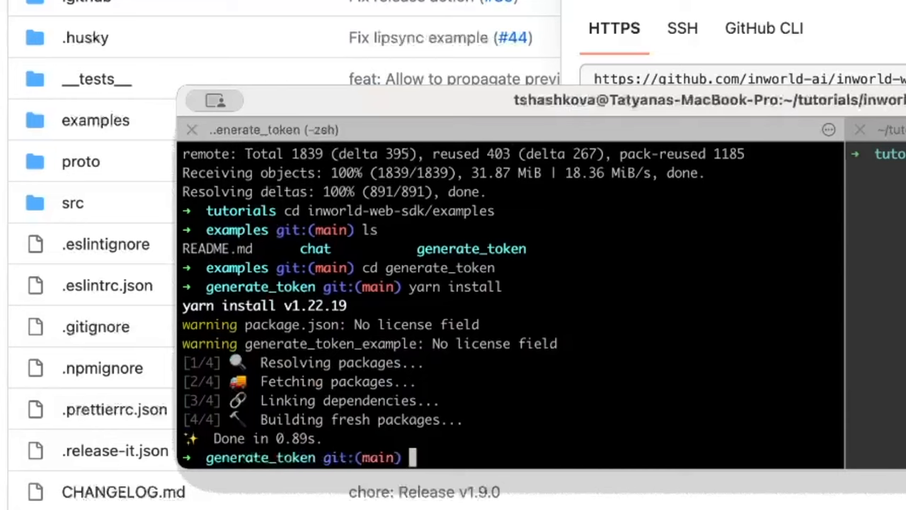
Copy .env-sample to .env and open .env in vim for editing.
text(cp)
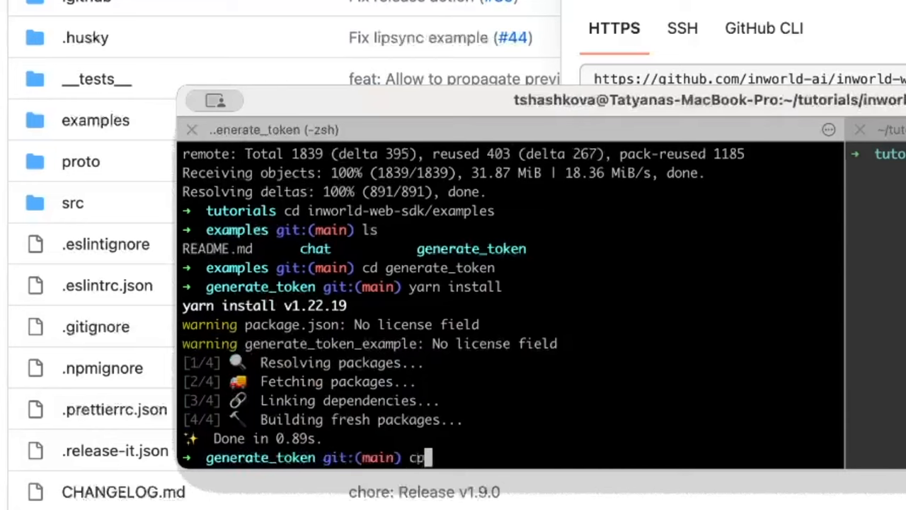
text(.ev)
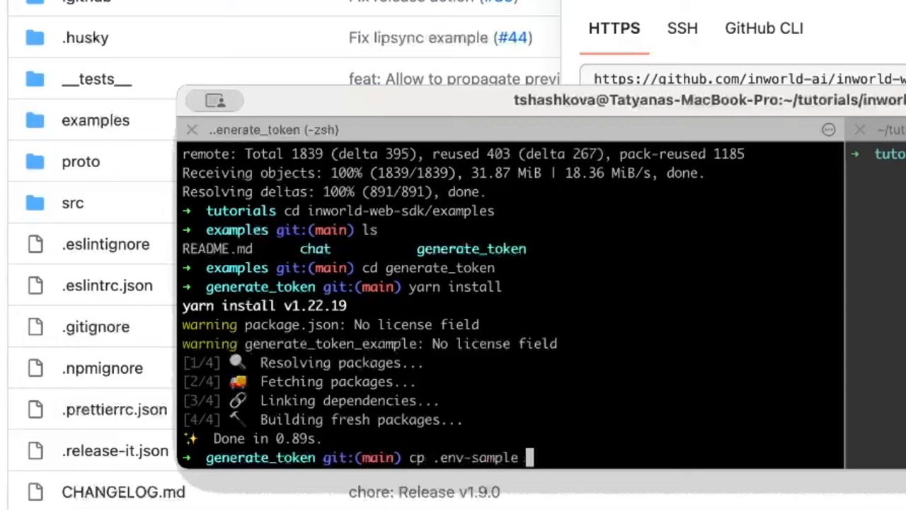
text(.env)
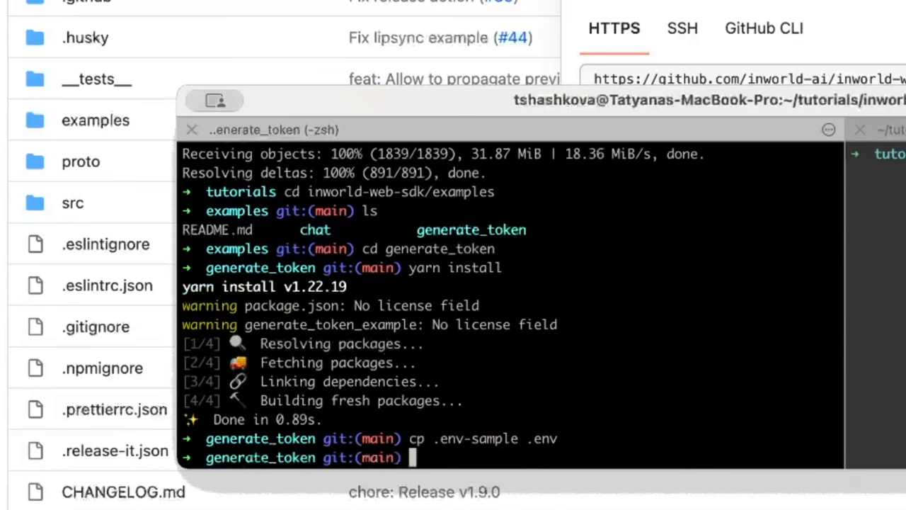
text(vim)
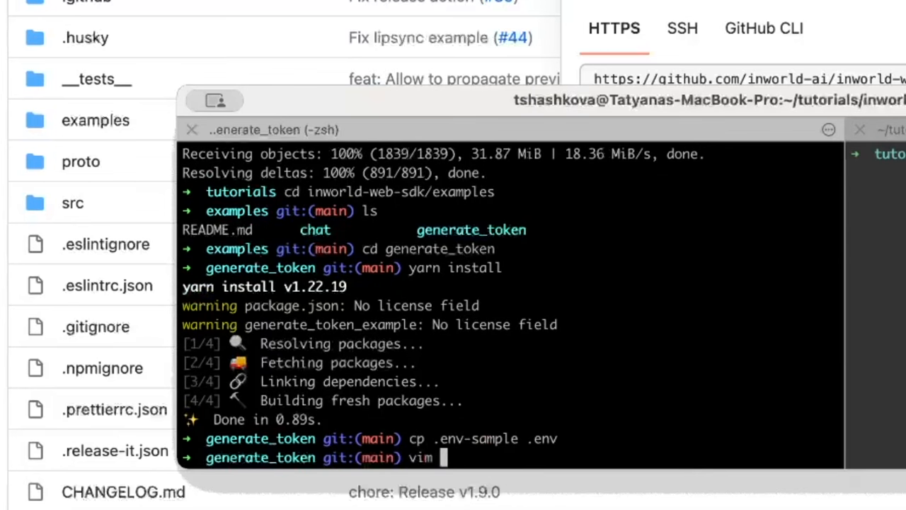
text(.env)
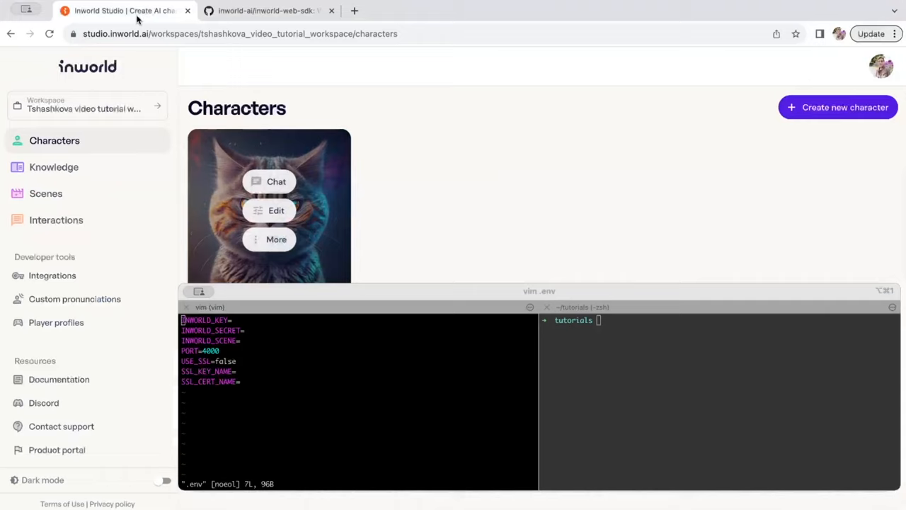
mouse_move(238, 90)
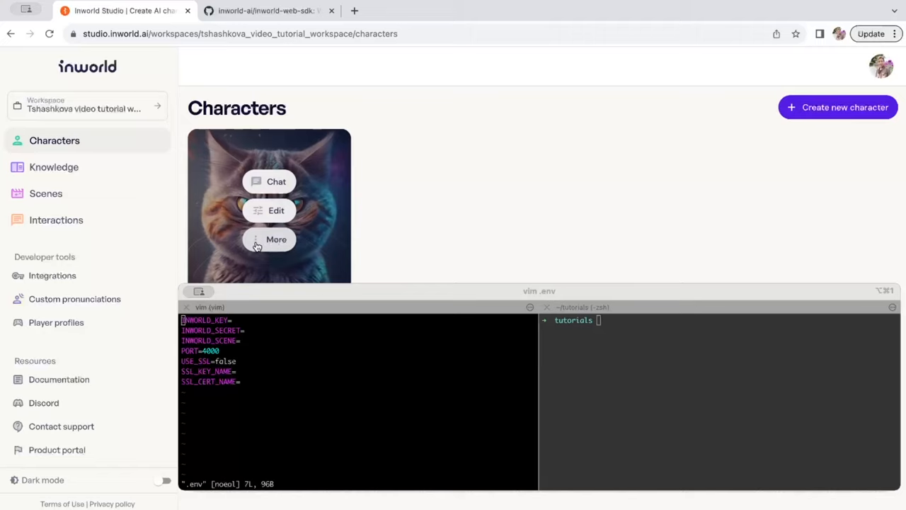
Set INWORLD_SCENE to the Cranky Cat character id and view the Integrations API key and secret.
click(276, 239)
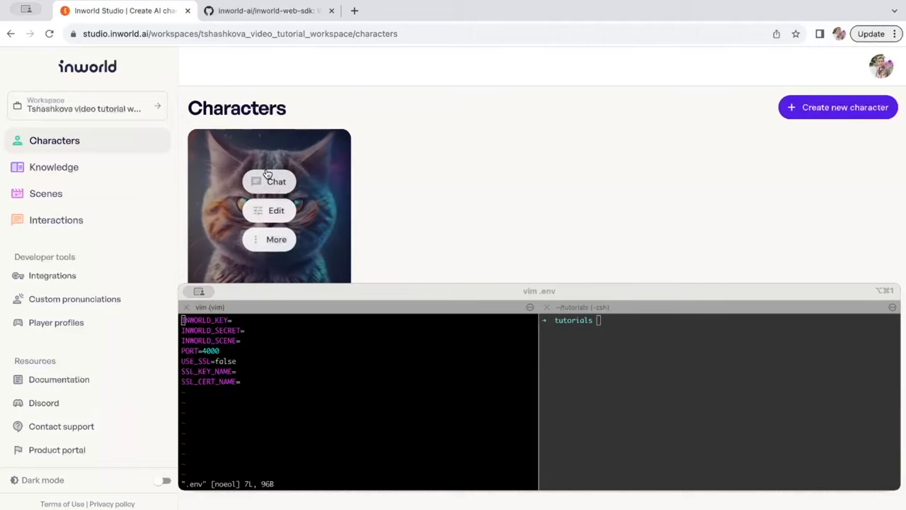
mouse_move(385, 187)
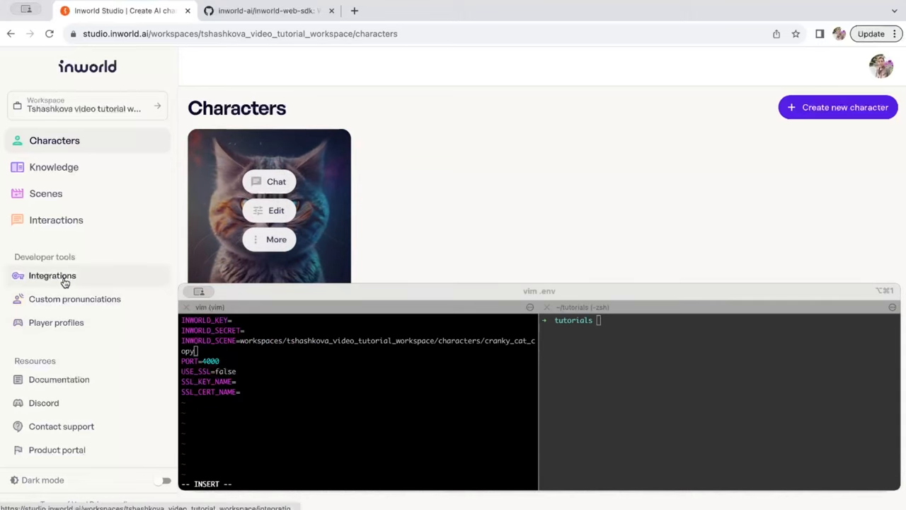
click(51, 275)
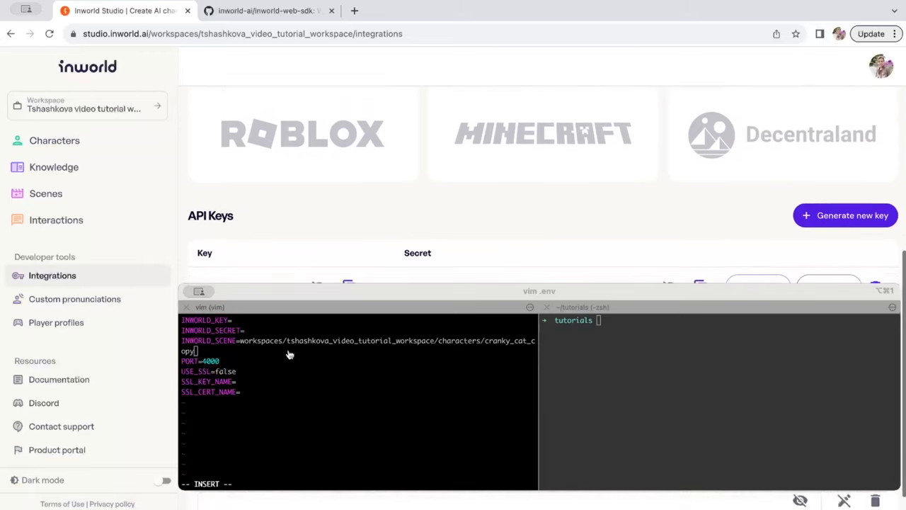
scroll(down, 3)
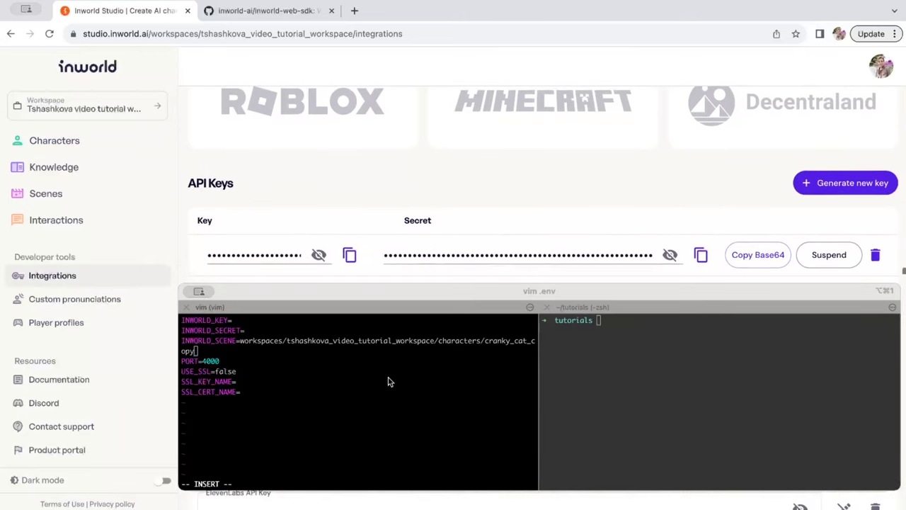
mouse_move(354, 318)
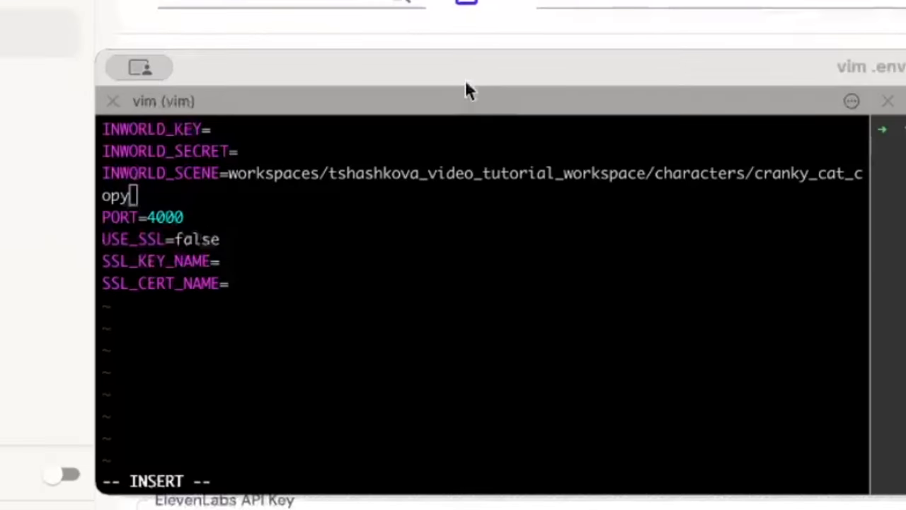
Finish editing .env and launch the token generation server with yarn start.
text(gUuN)
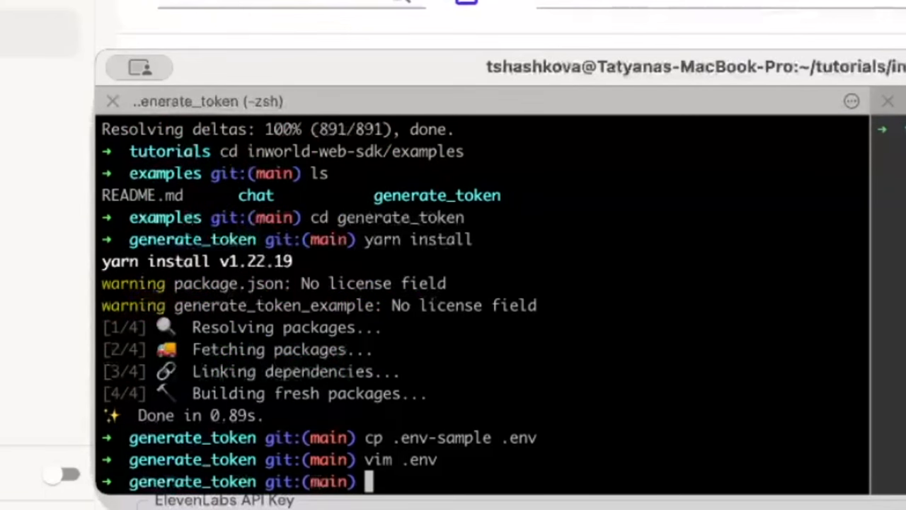
text(yarn star)
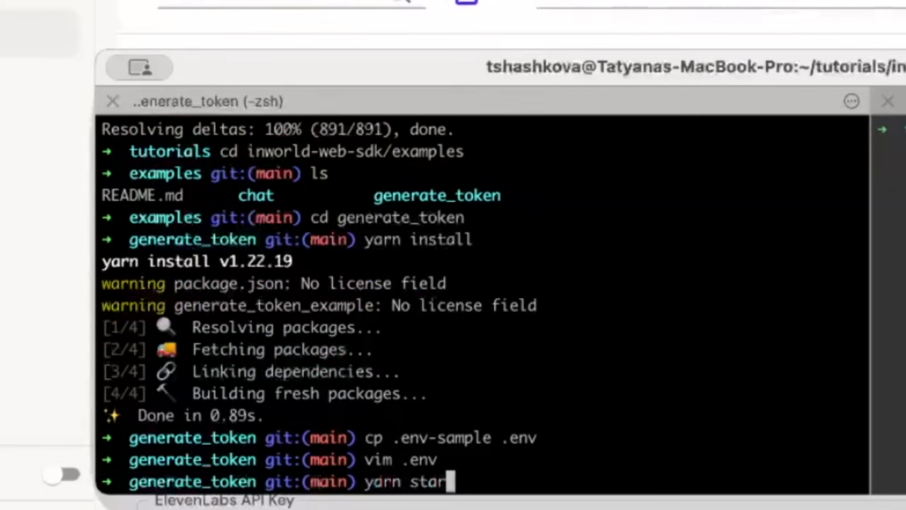
key(enter)
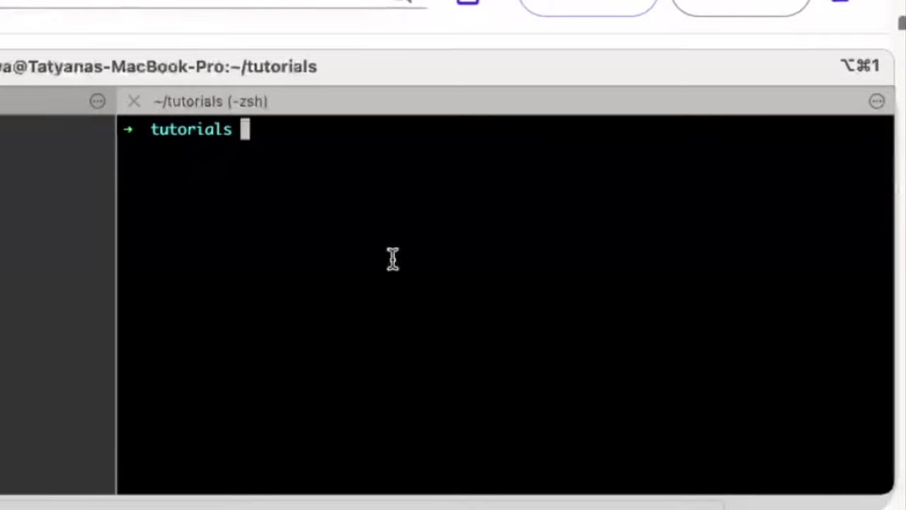
In a new tab, move to inworld-web-sdk/examples/chat and run yarn install for the chat example.
text(cd)
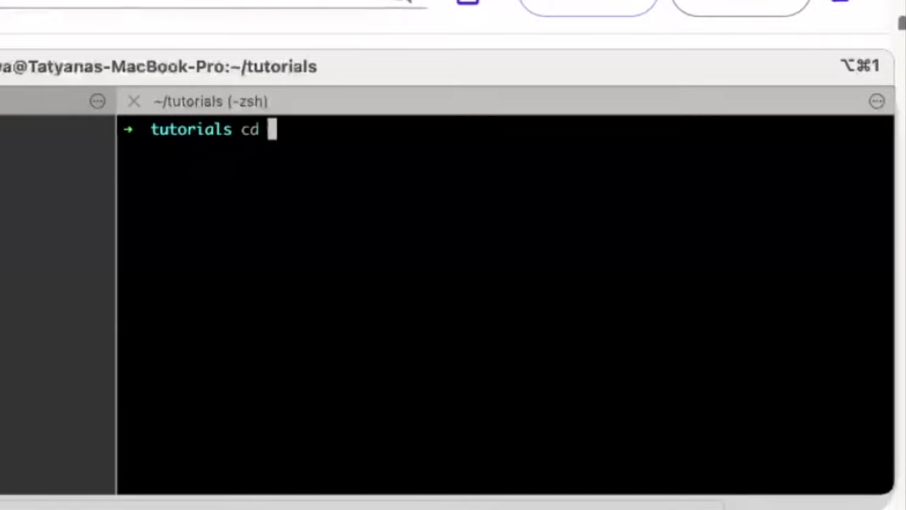
text(inworld-web-sdk/)
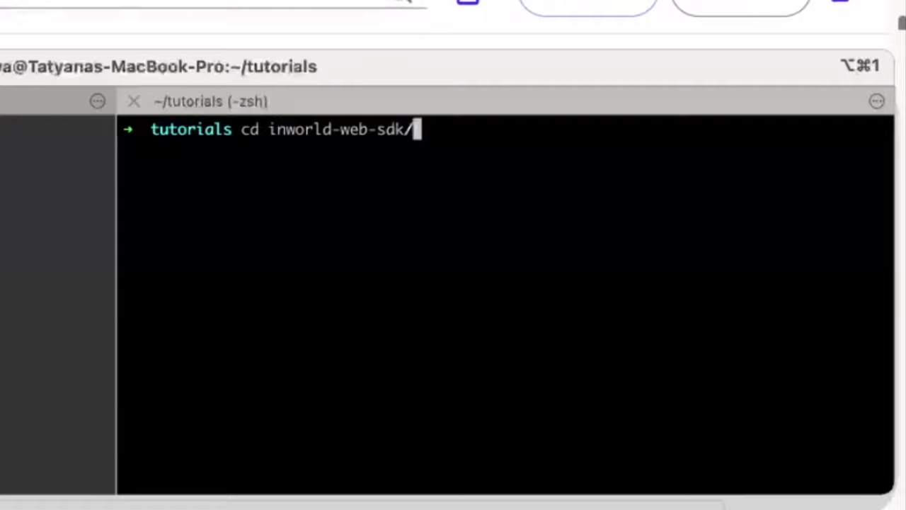
text(examples/chat)
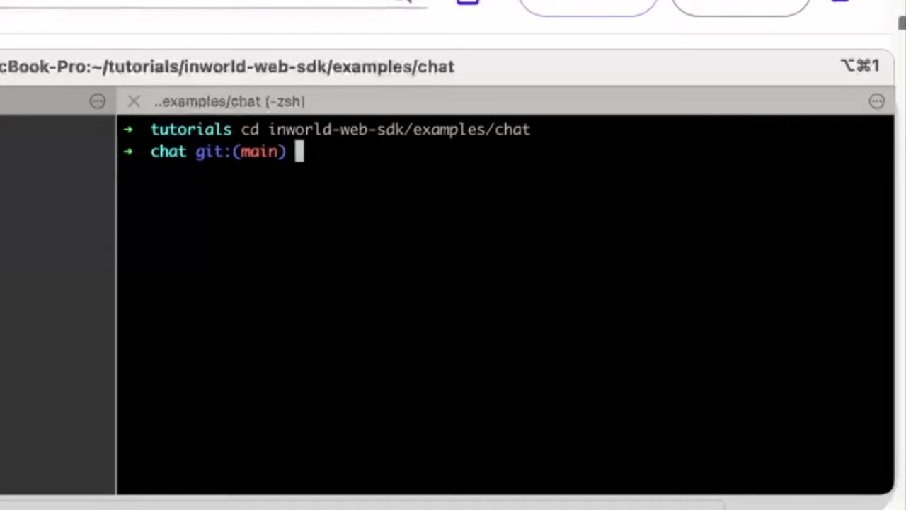
text(ya)
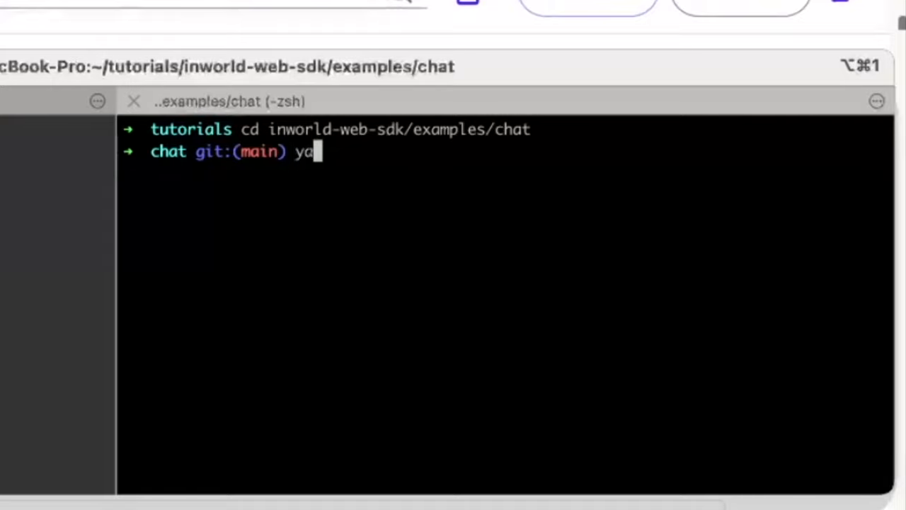
text(rn)
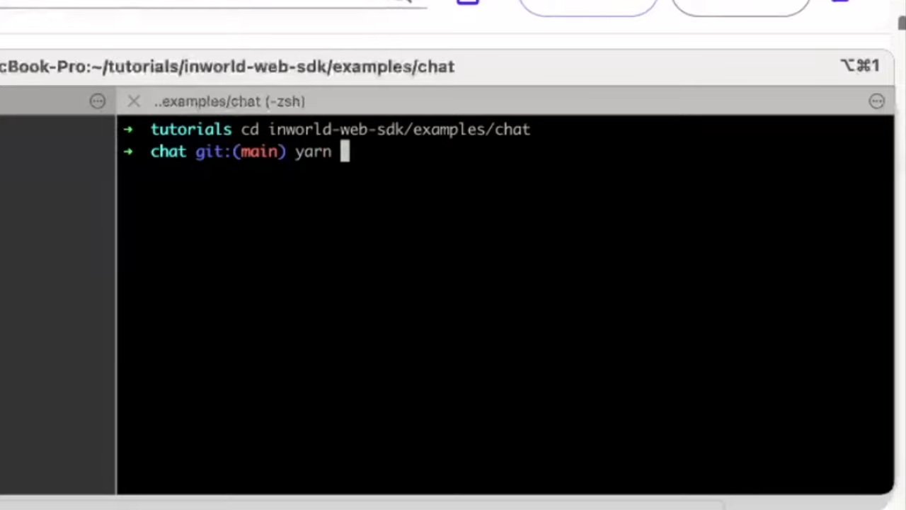
text(global)
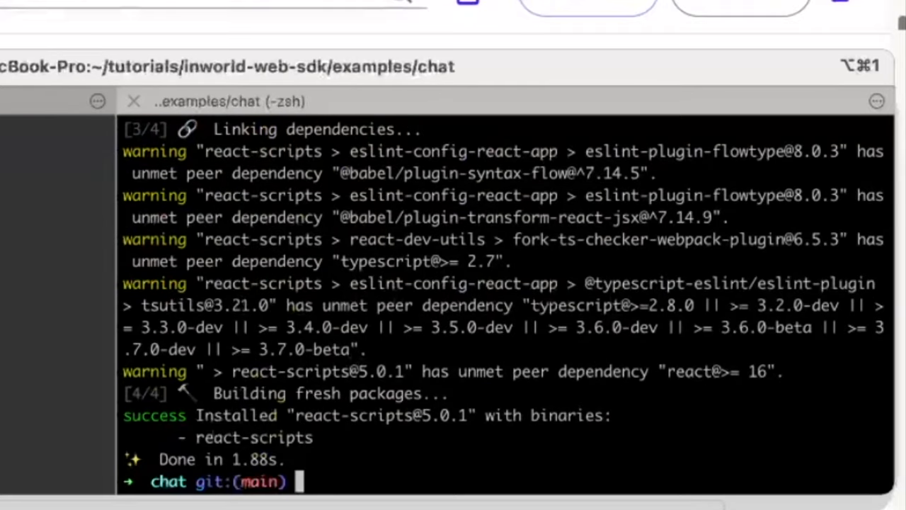
text(yarn install)
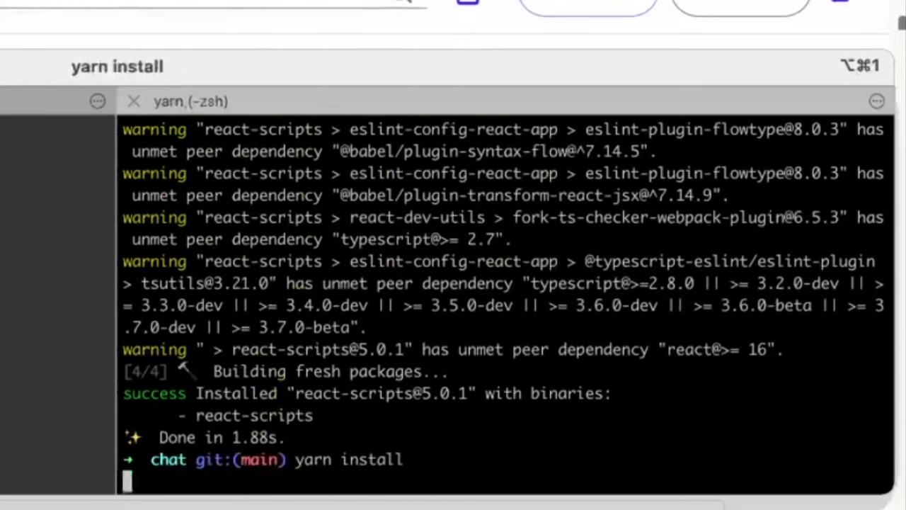
key(Return)
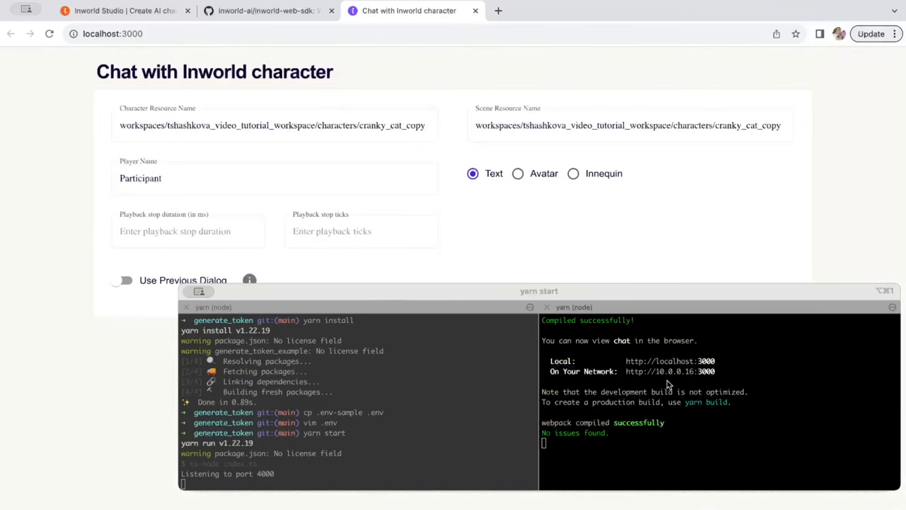
click(190, 135)
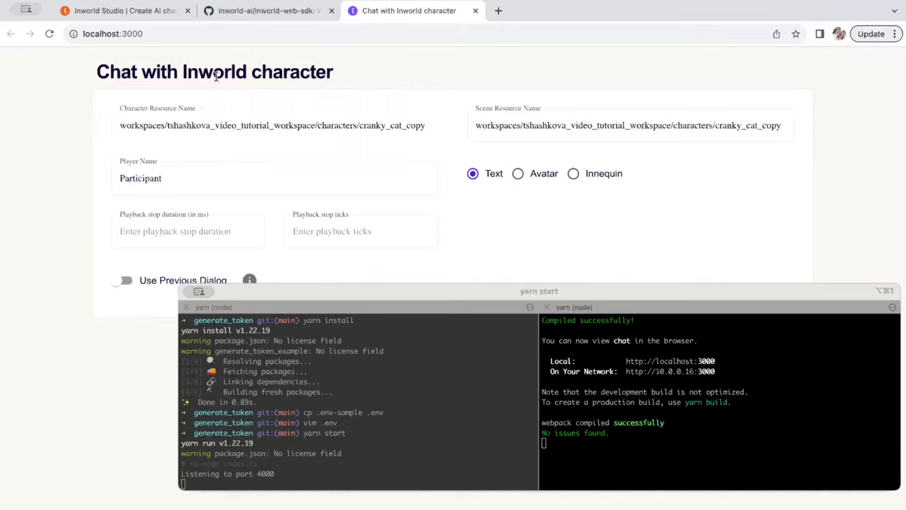
mouse_move(479, 159)
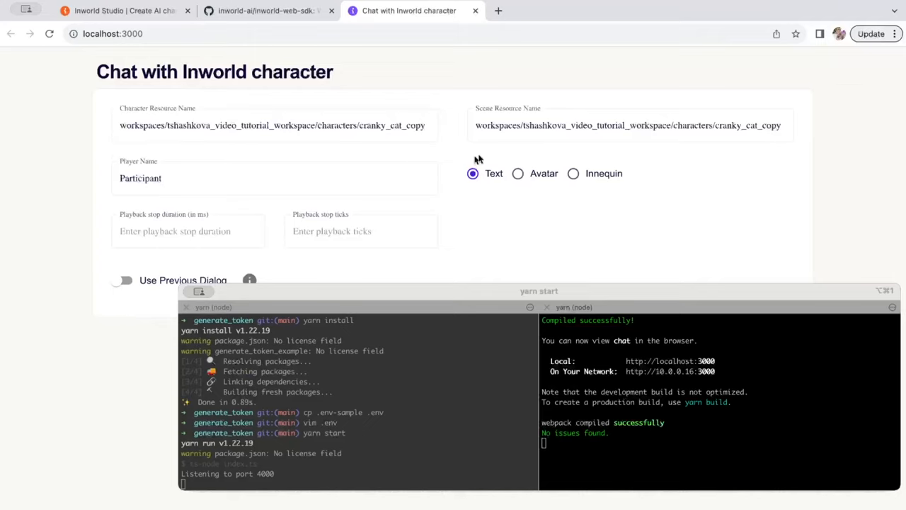
mouse_move(802, 359)
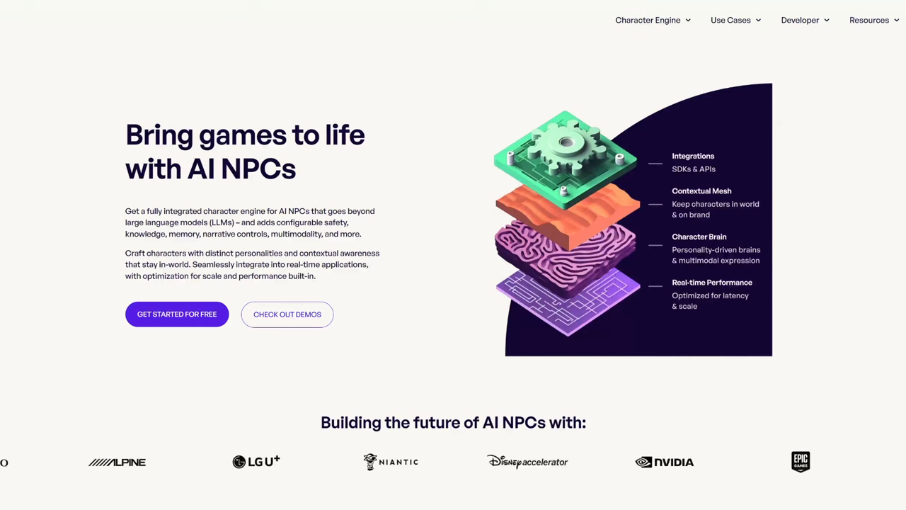
Browse the Inworld AI YouTube channel's latest videos.
click(800, 20)
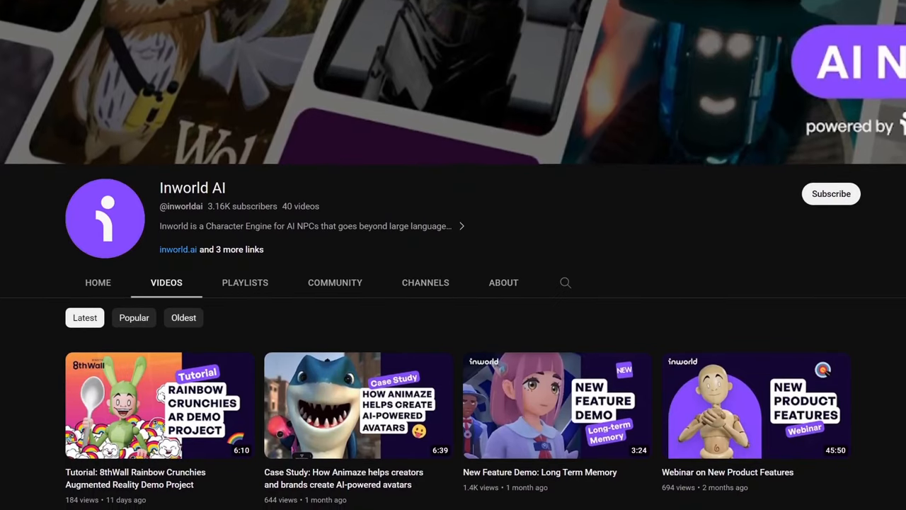
scroll(down, 3)
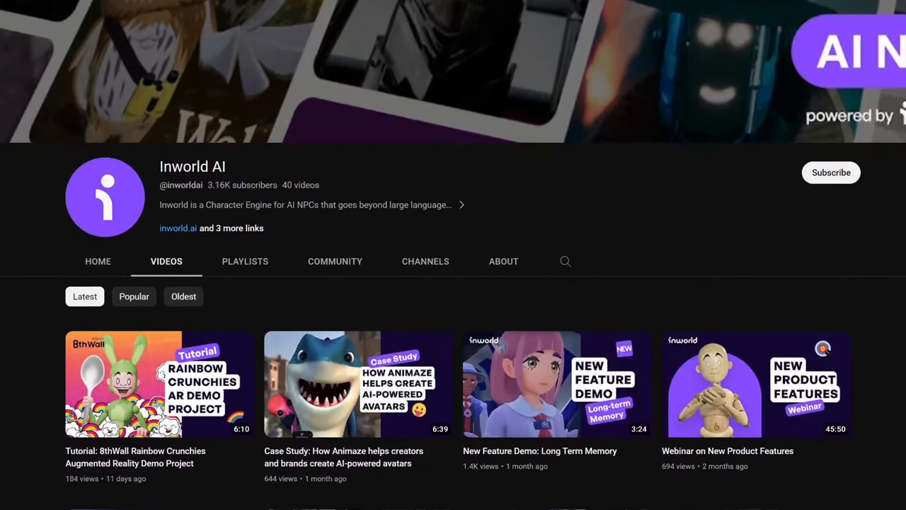